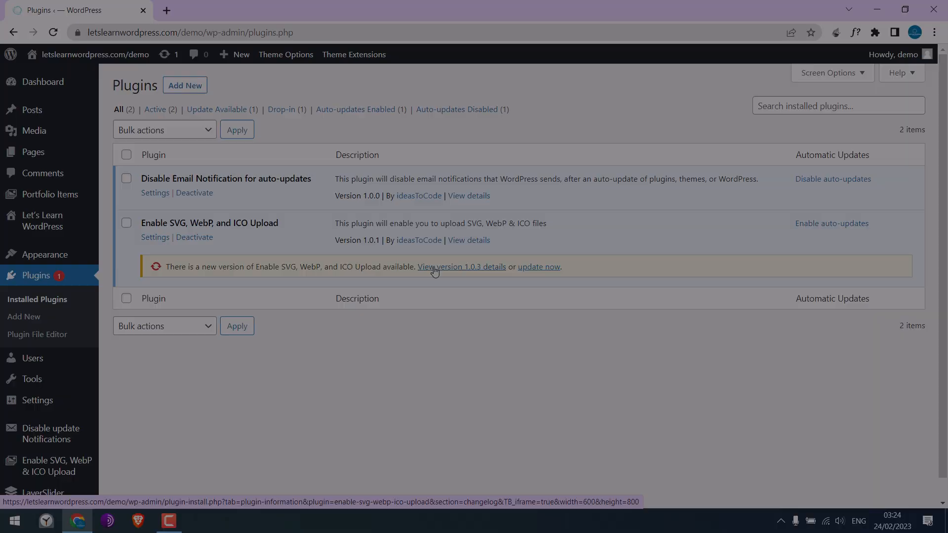
# Step: Go to the WordPress admin Dashboard
pyautogui.click(537, 267)
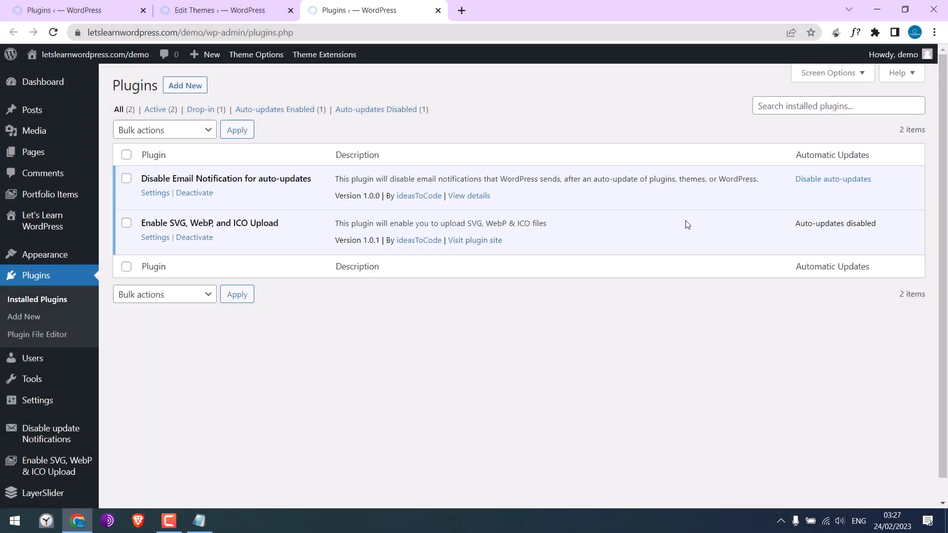
pyautogui.moveTo(609, 292)
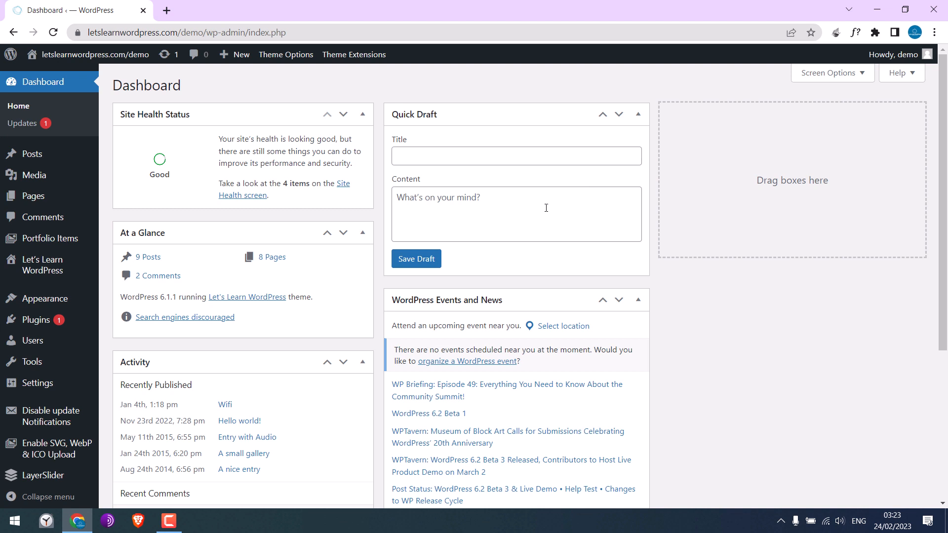
# Step: Show Installed Plugins and review the 1.0.3 update notice under Enable SVG, WebP, and ICO Upload
pyautogui.click(36, 320)
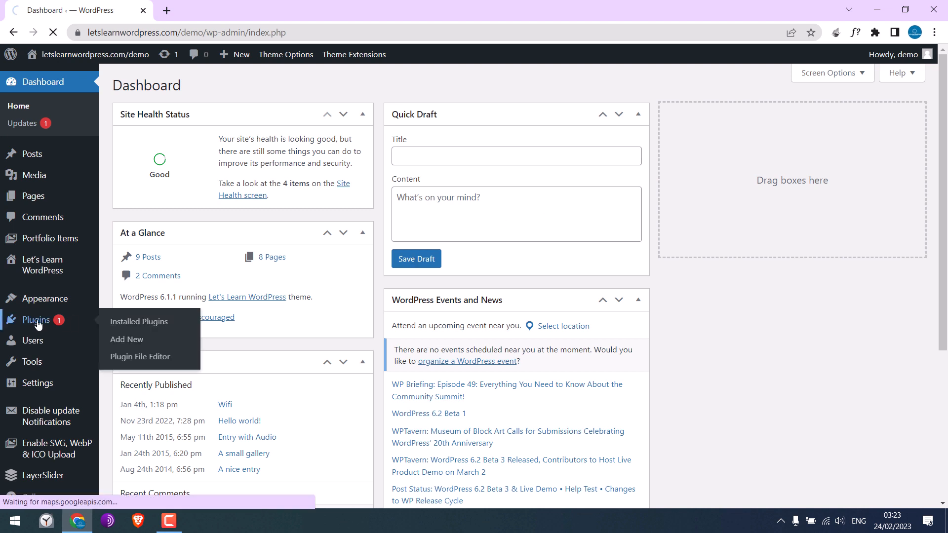
pyautogui.click(138, 321)
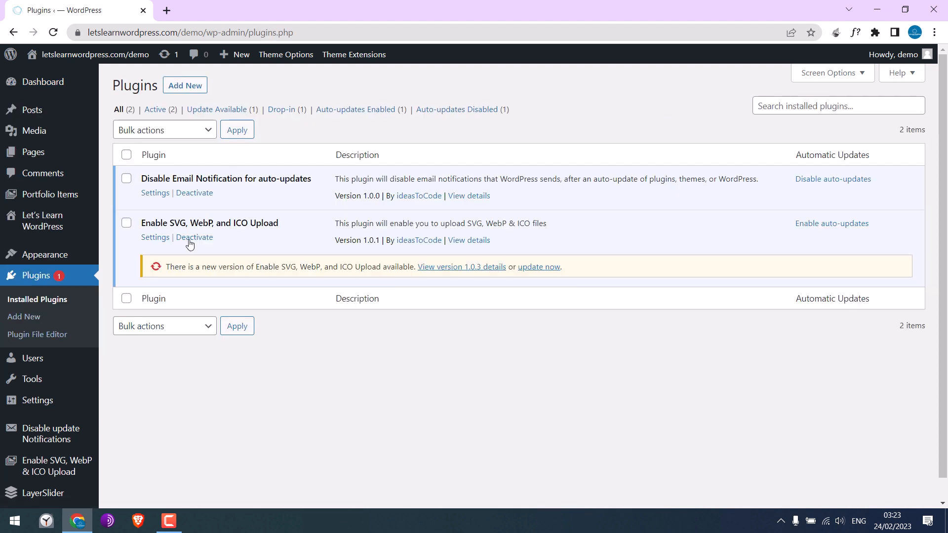
pyautogui.doubleClick(209, 222)
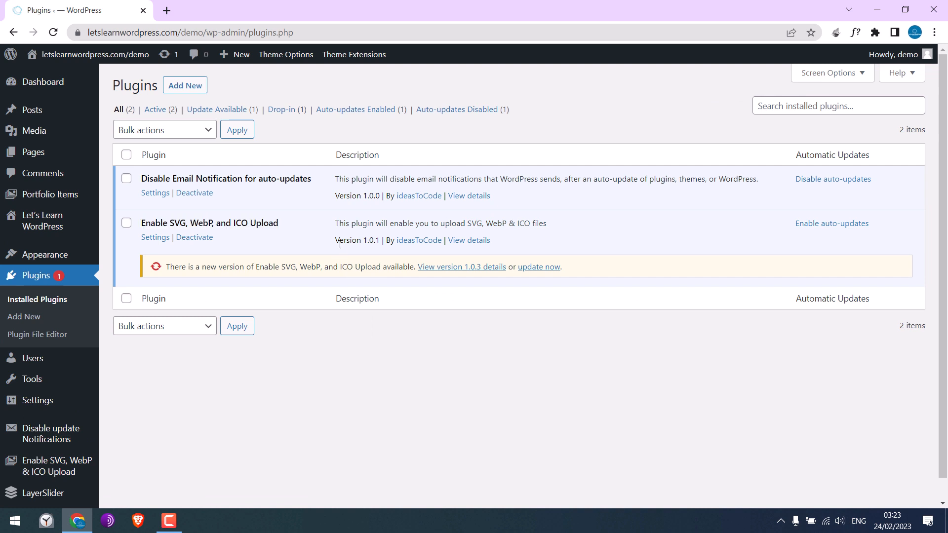
pyautogui.doubleClick(357, 240)
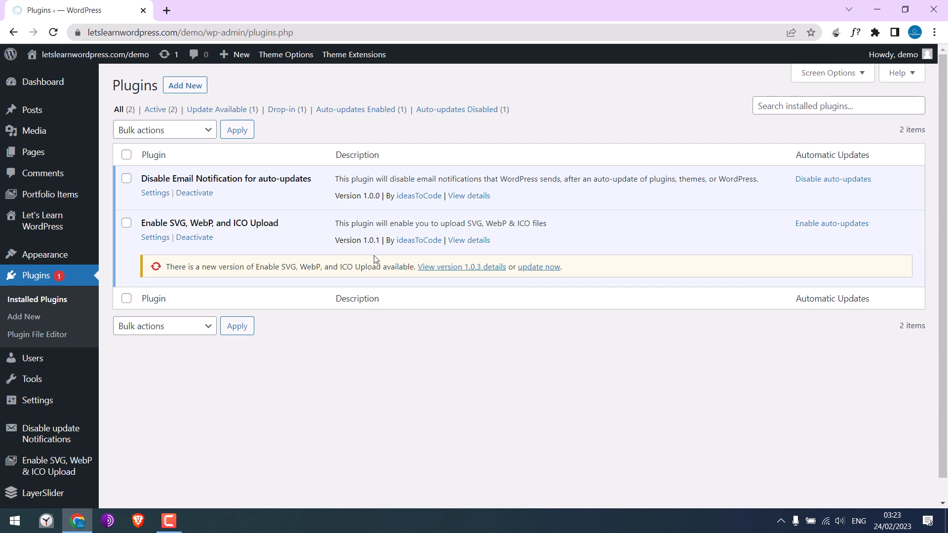
pyautogui.moveTo(461, 267)
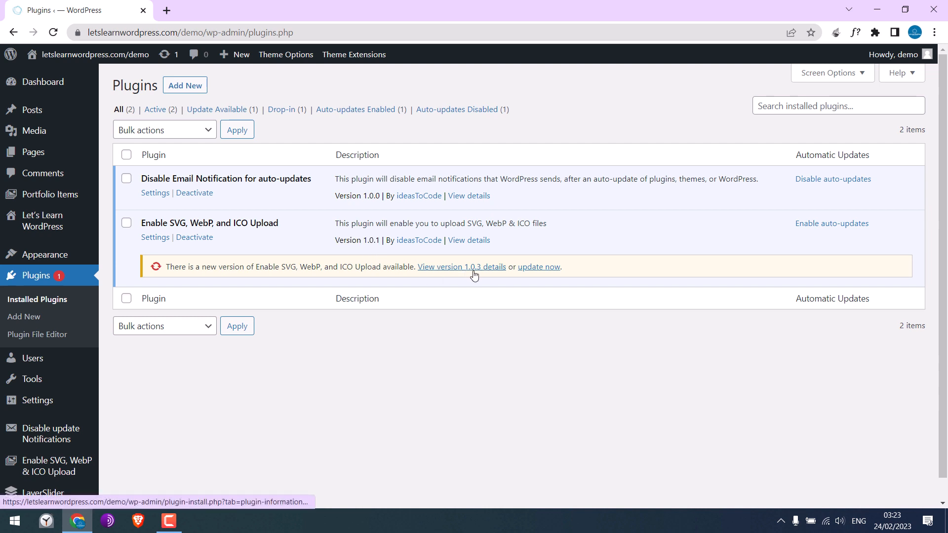
pyautogui.moveTo(461, 267)
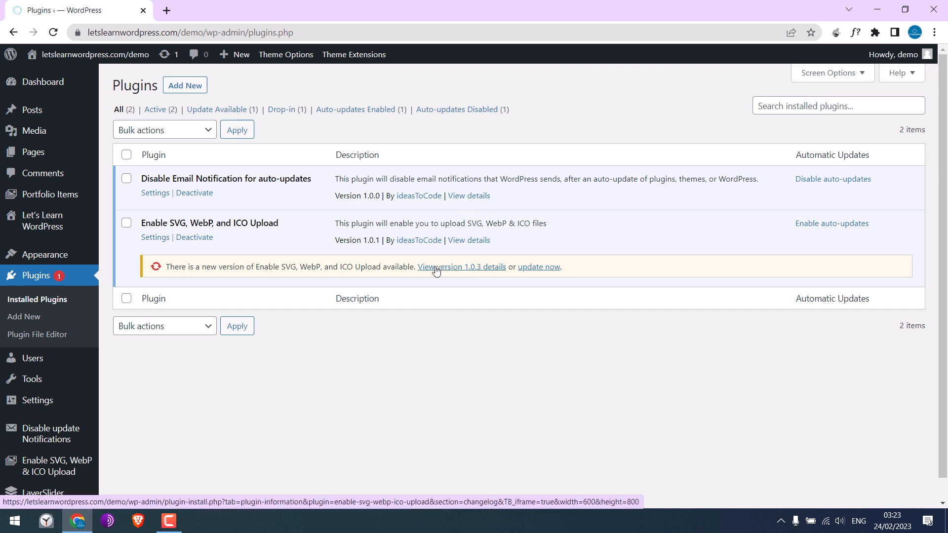
pyautogui.moveTo(193, 268)
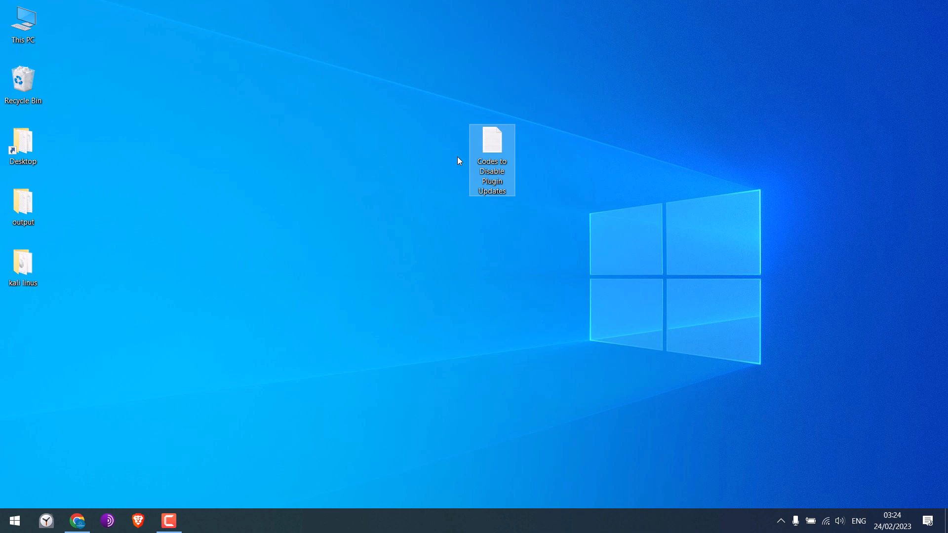
# Step: Open 'Codes to Disable Plugin Updates' from the desktop and select both PHP filter functions for copying
pyautogui.doubleClick(492, 140)
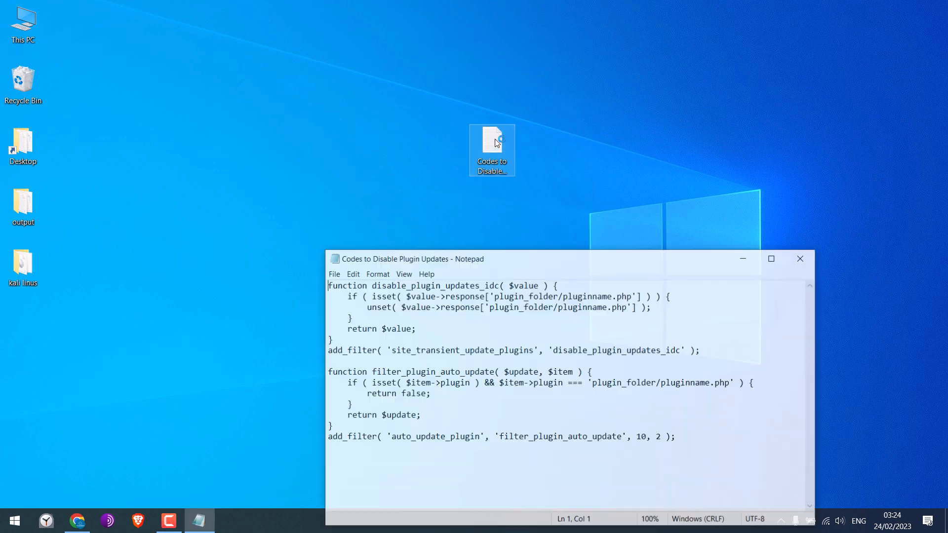
pyautogui.click(771, 258)
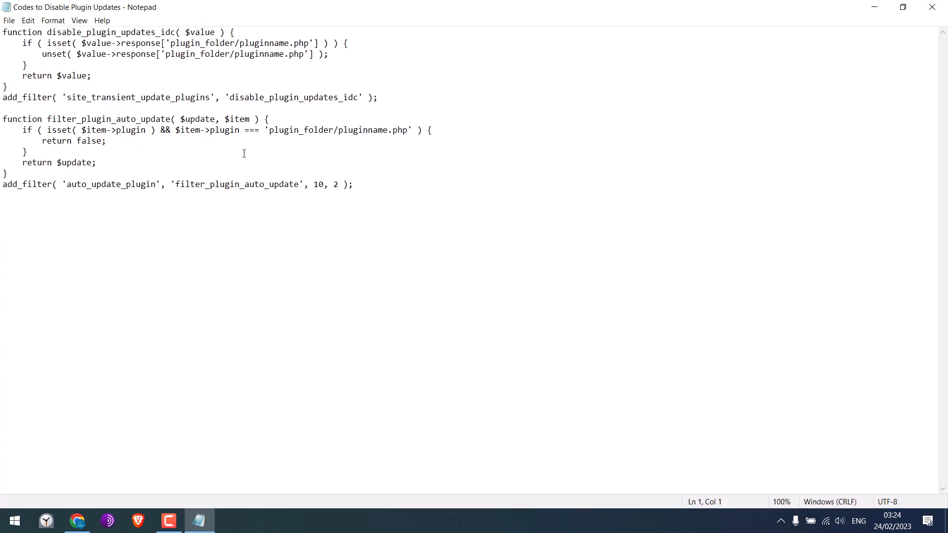
pyautogui.moveTo(2, 31); pyautogui.dragTo(378, 98)
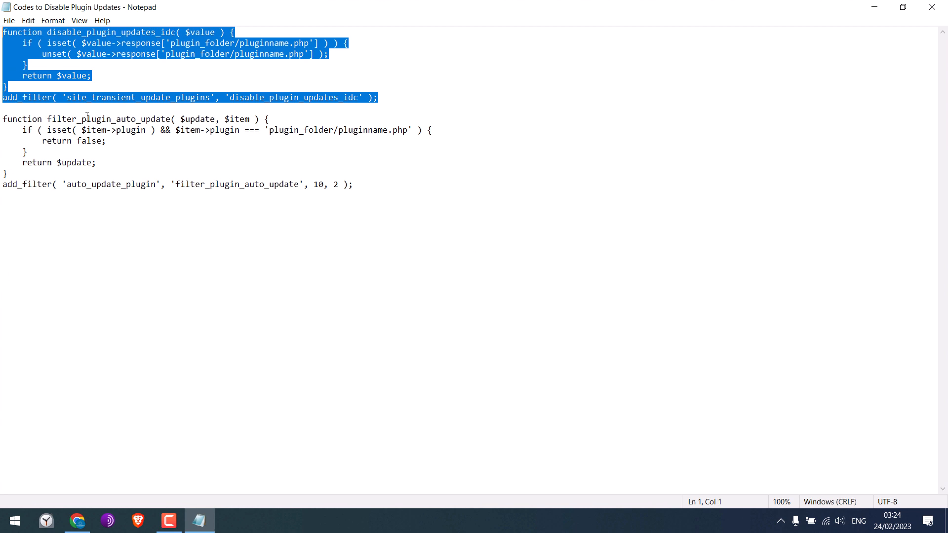
pyautogui.moveTo(2, 118); pyautogui.dragTo(353, 185)
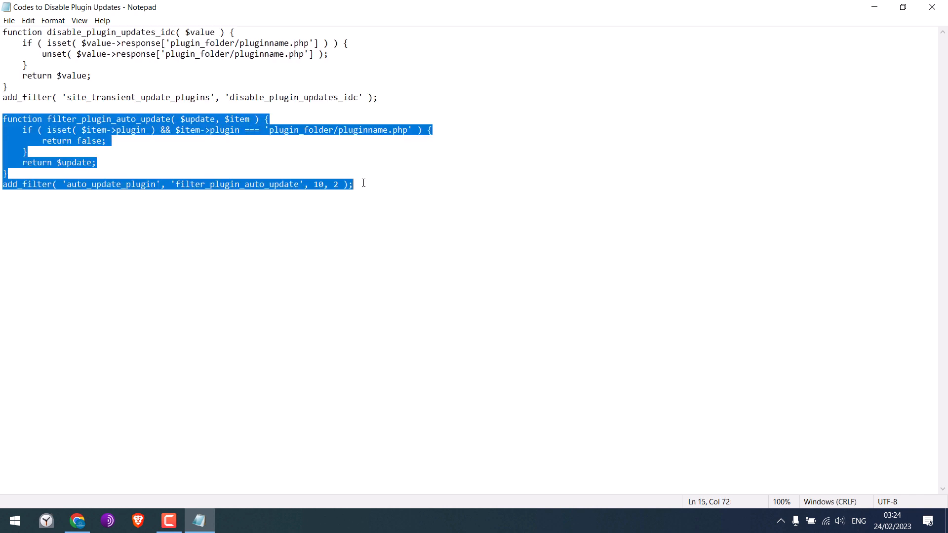
pyautogui.moveTo(315, 154)
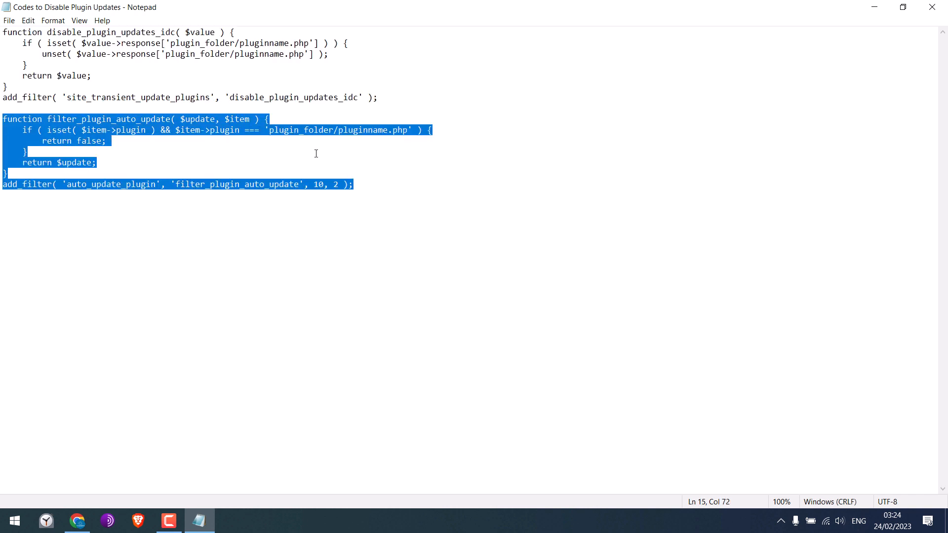
pyautogui.moveTo(371, 184)
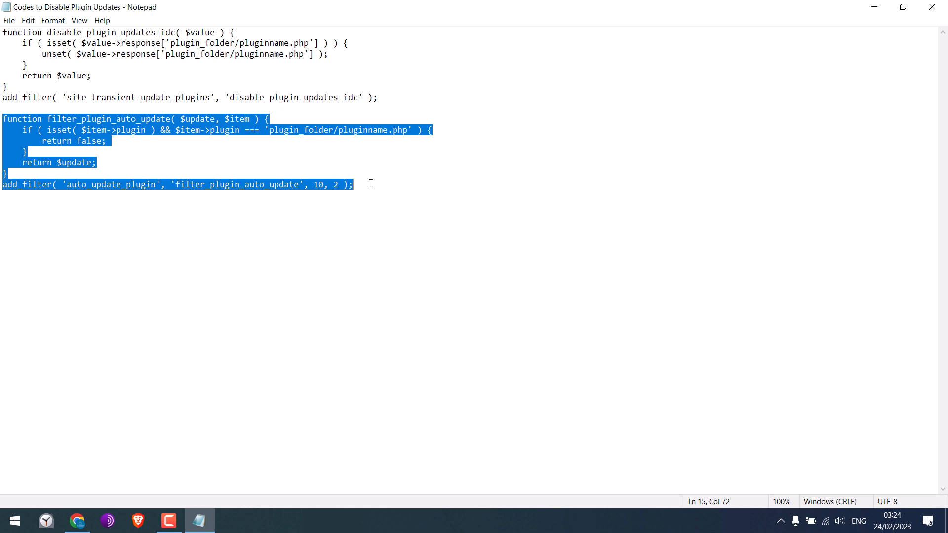
pyautogui.press('ctrl+a')
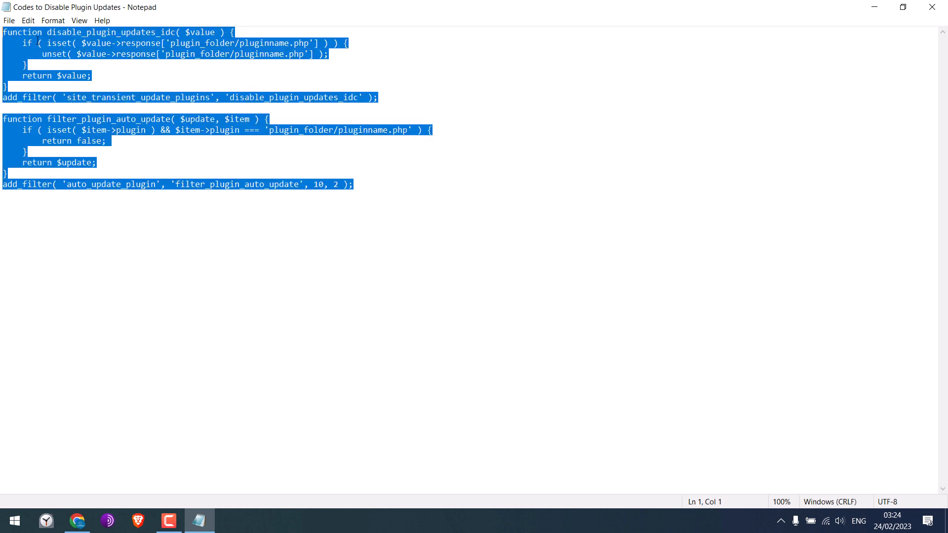
pyautogui.moveTo(77, 520)
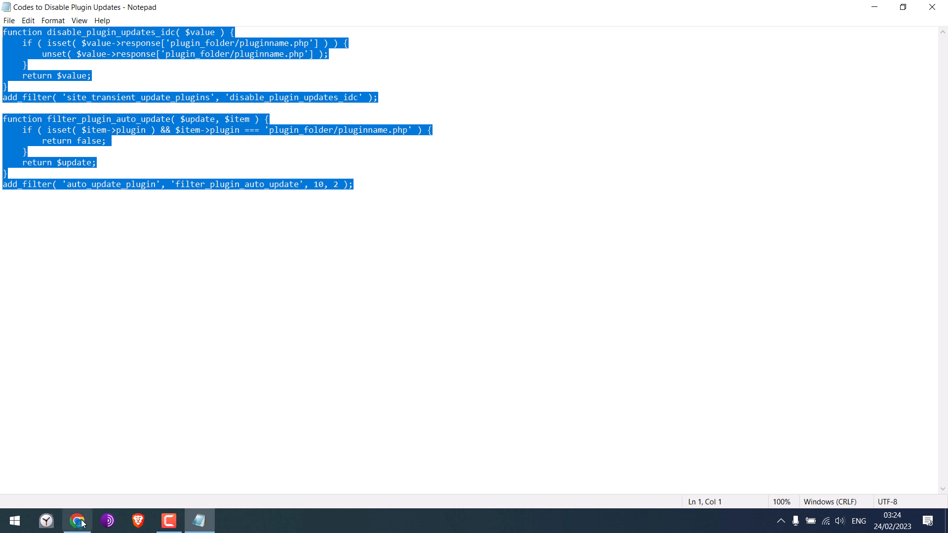
# Step: From Appearance, open the Theme File Editor in a new browser tab
pyautogui.click(77, 521)
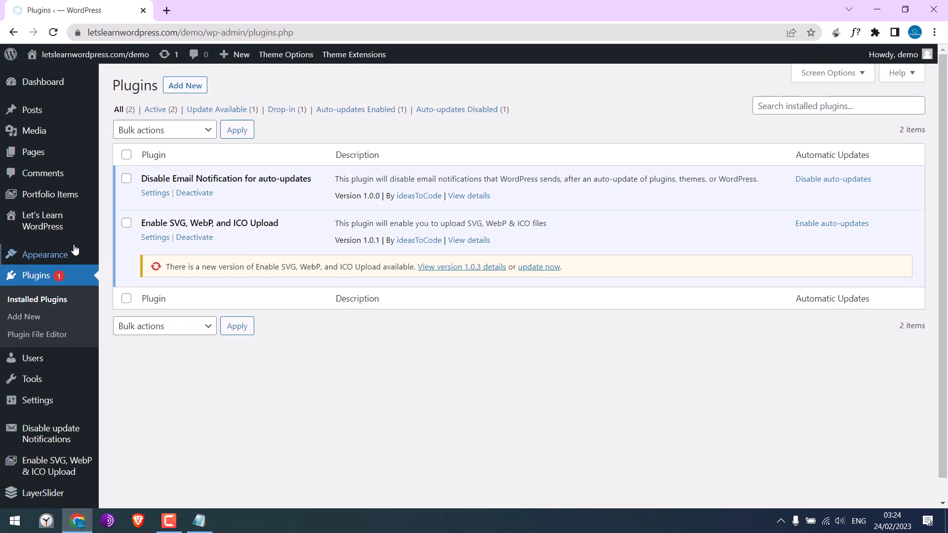
pyautogui.rightClick(129, 326)
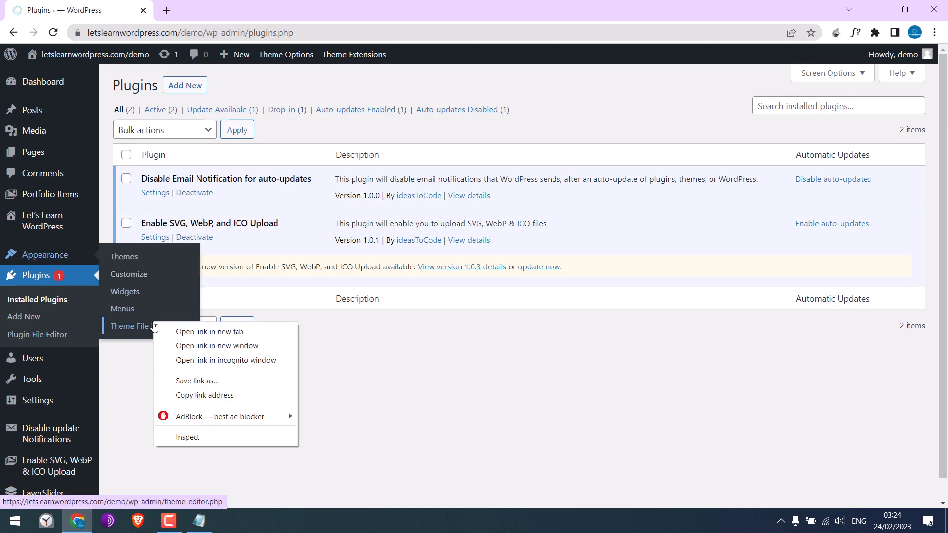
pyautogui.click(209, 332)
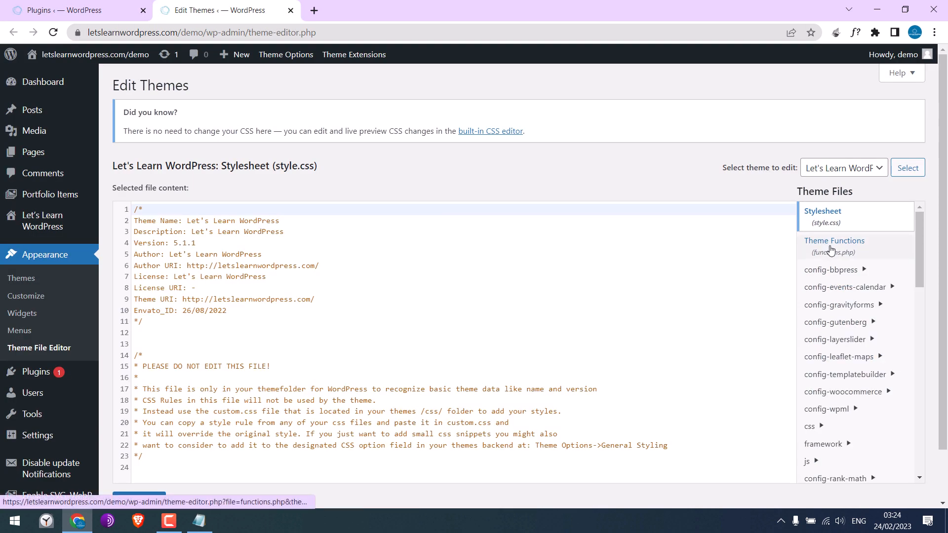
# Step: Paste the update-blocking code at the end of functions.php and select the placeholder plugin path
pyautogui.click(835, 245)
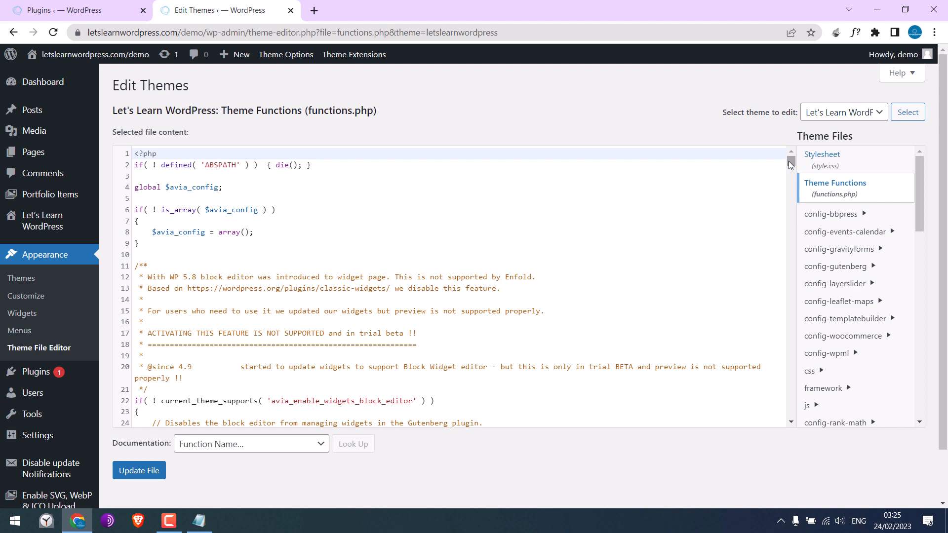
pyautogui.scroll(-3)
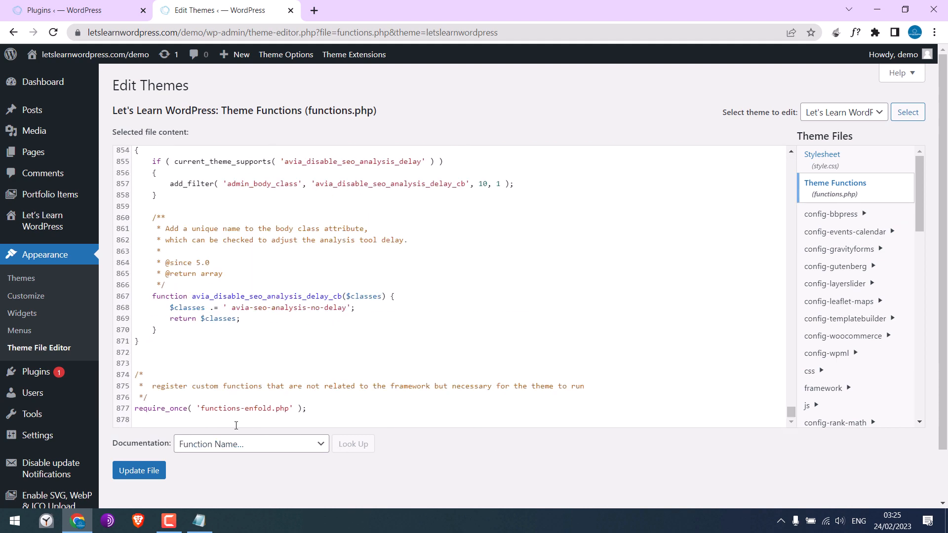
pyautogui.scroll(-3)
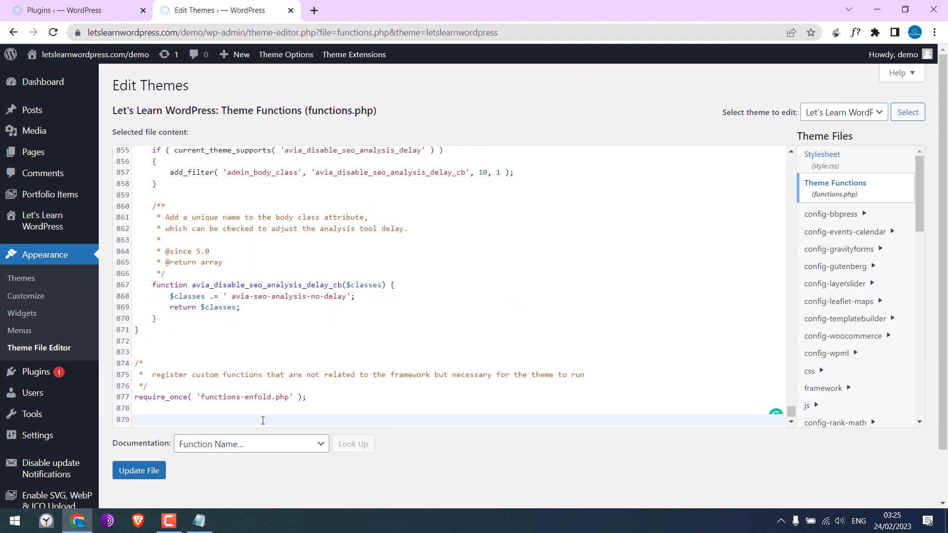
pyautogui.scroll(-3)
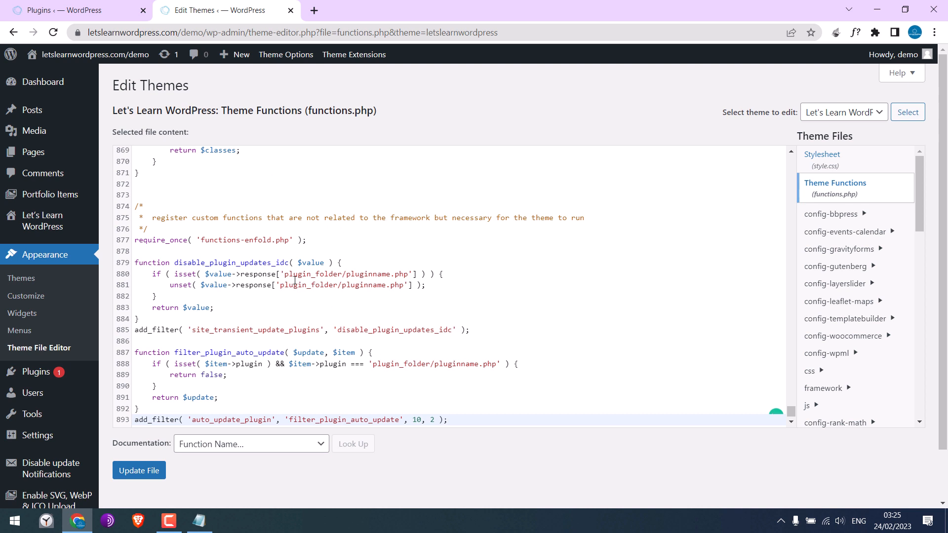
pyautogui.doubleClick(313, 273)
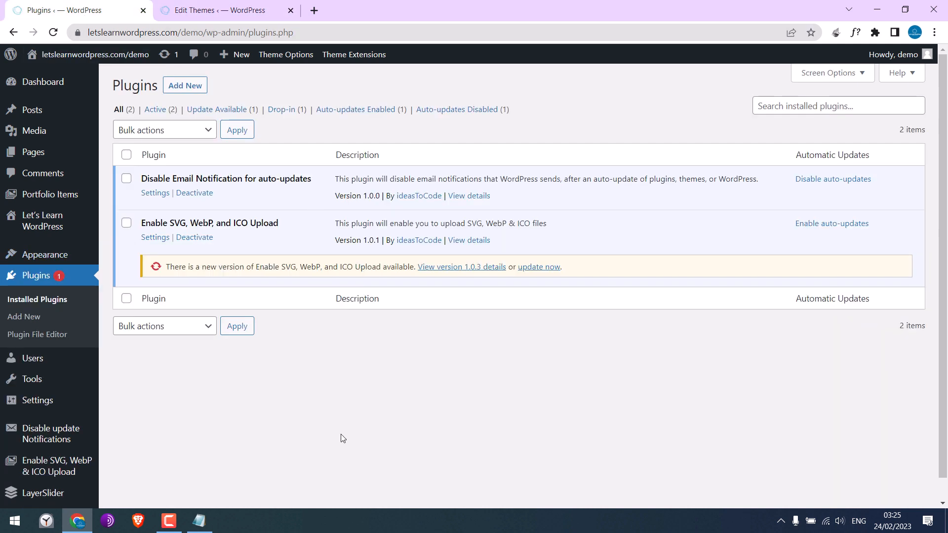
pyautogui.moveTo(393, 429)
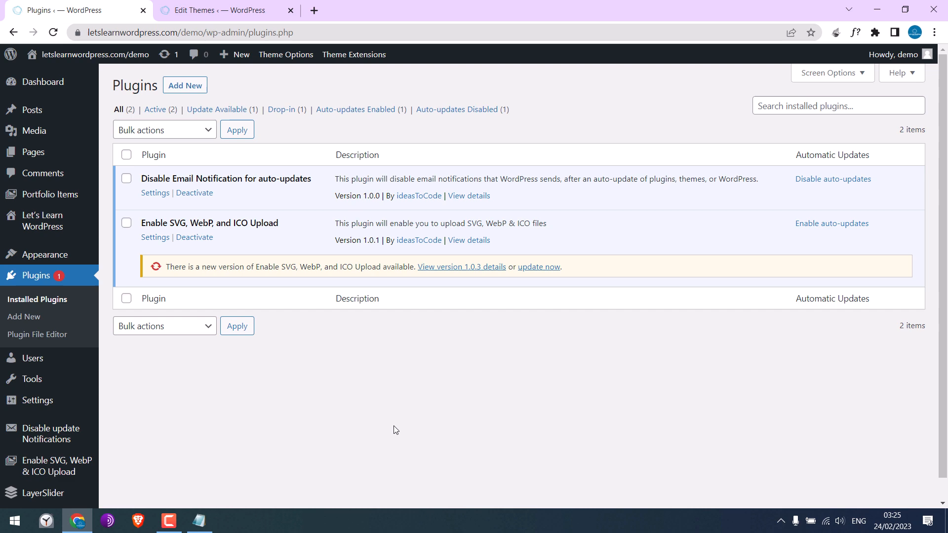
# Step: Copy enable-svg-webp-ico-upload/itc-svg-upload.php from the Plugins page's data-plugin attribute in DevTools
pyautogui.press('F12')
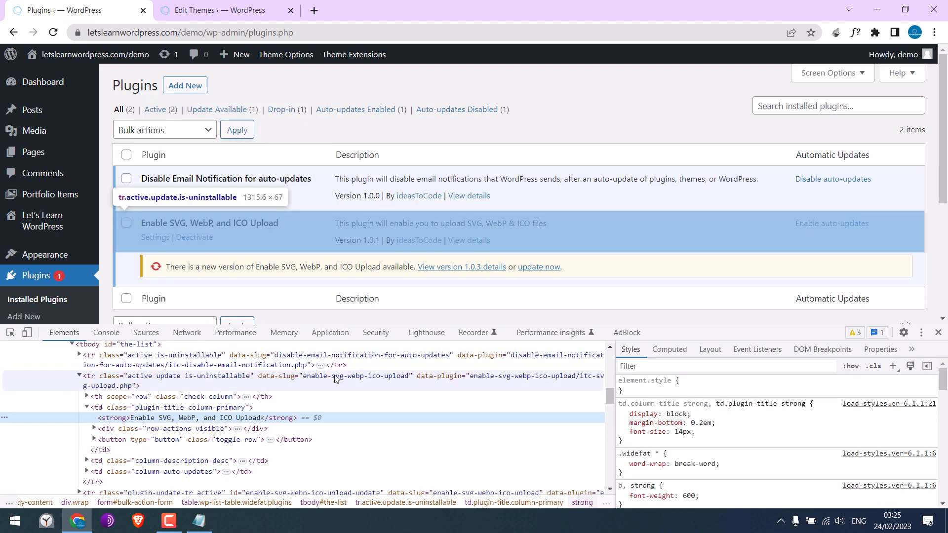
pyautogui.moveTo(487, 381)
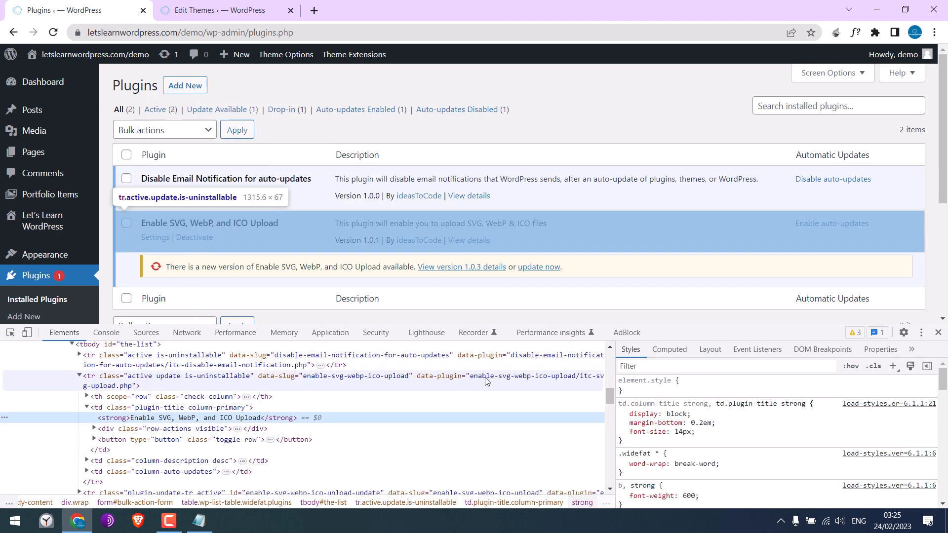
pyautogui.rightClick(484, 379)
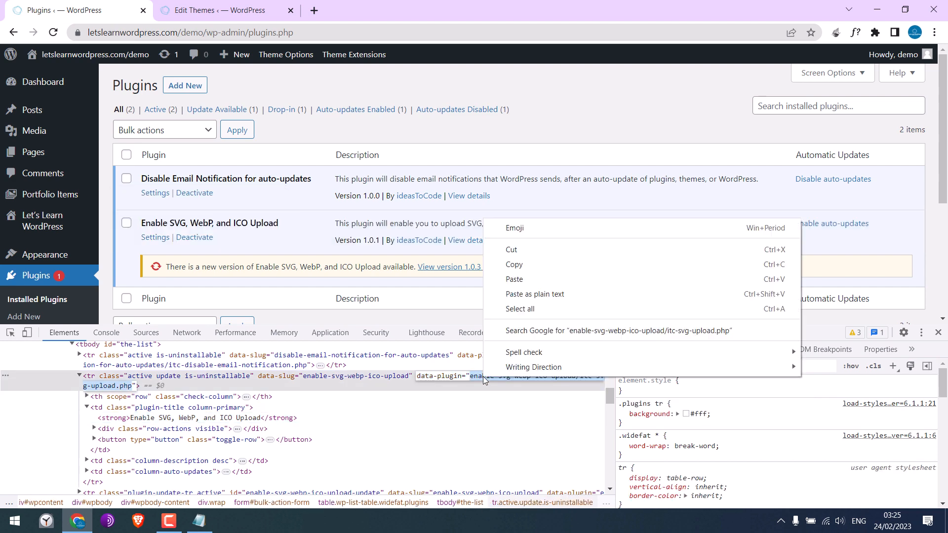
pyautogui.click(257, 97)
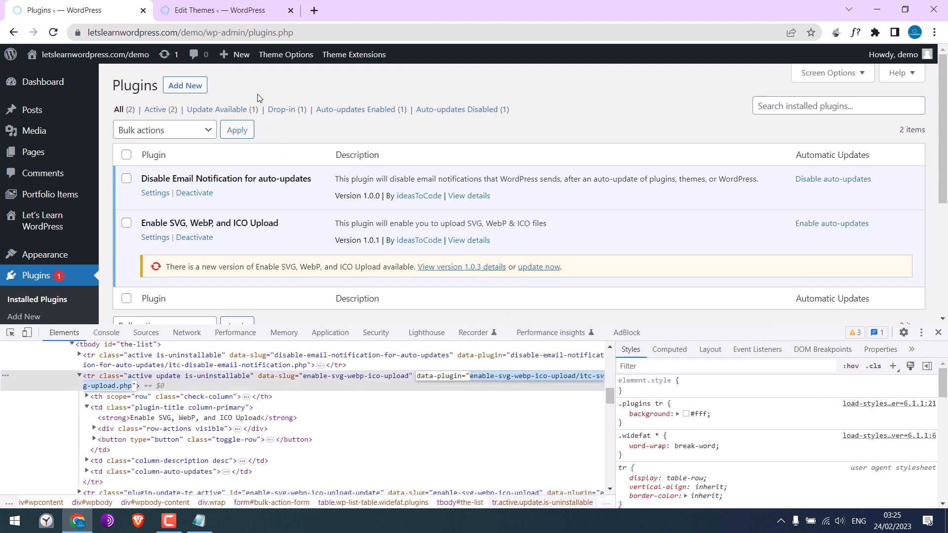
pyautogui.click(217, 10)
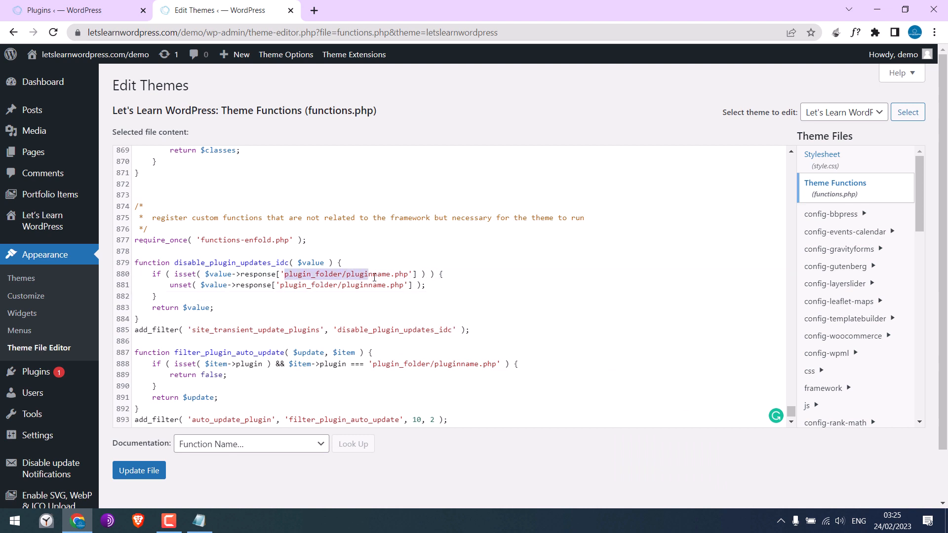
# Step: Replace both placeholder paths with enable-svg-webp-ico-upload/itc-svg-upload.php and update the file
pyautogui.write('enable-svg-webp-ico-upload/itc-svg-upload.php')
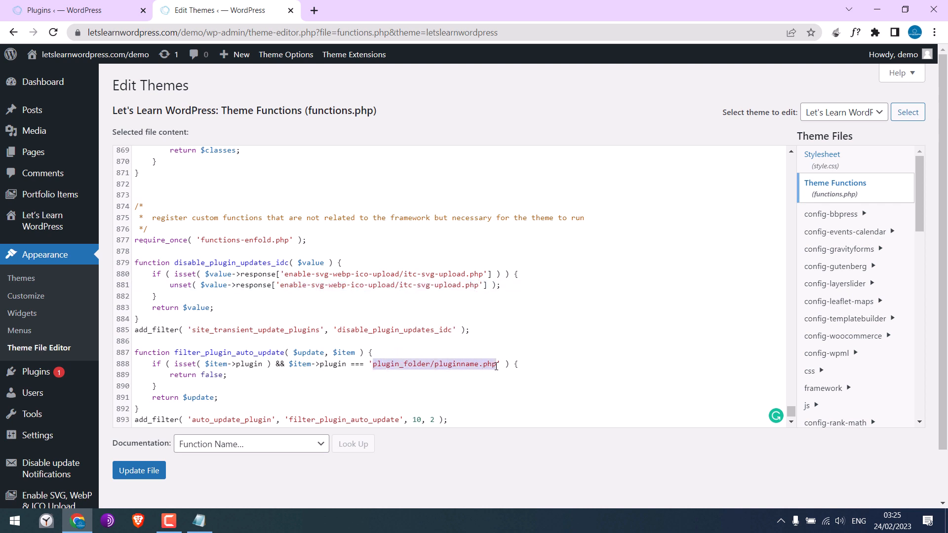
pyautogui.write('enable-svg-webp-ico-upload/itc-svg-upload.php')
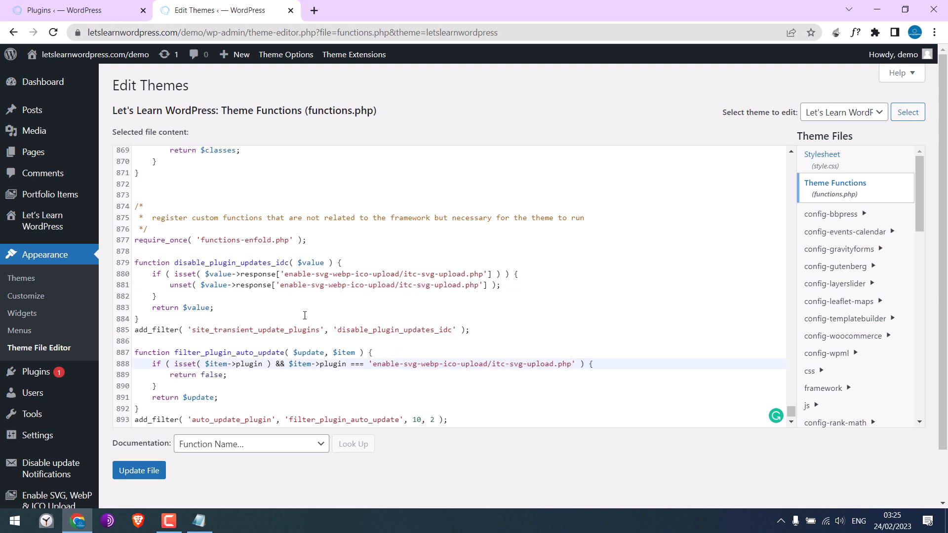
pyautogui.click(138, 470)
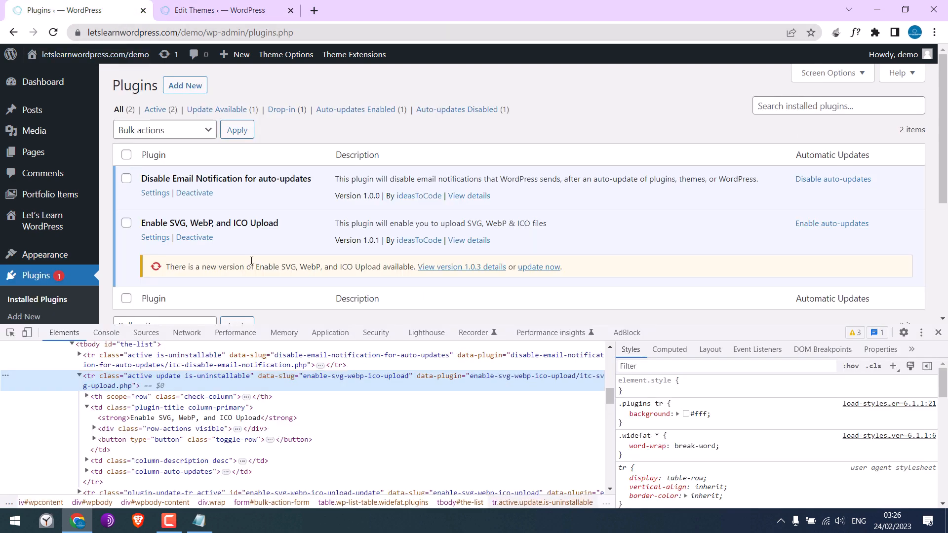
# Step: Reload the Plugins page to confirm Enable SVG shows Auto-updates disabled and no update notice
pyautogui.click(936, 333)
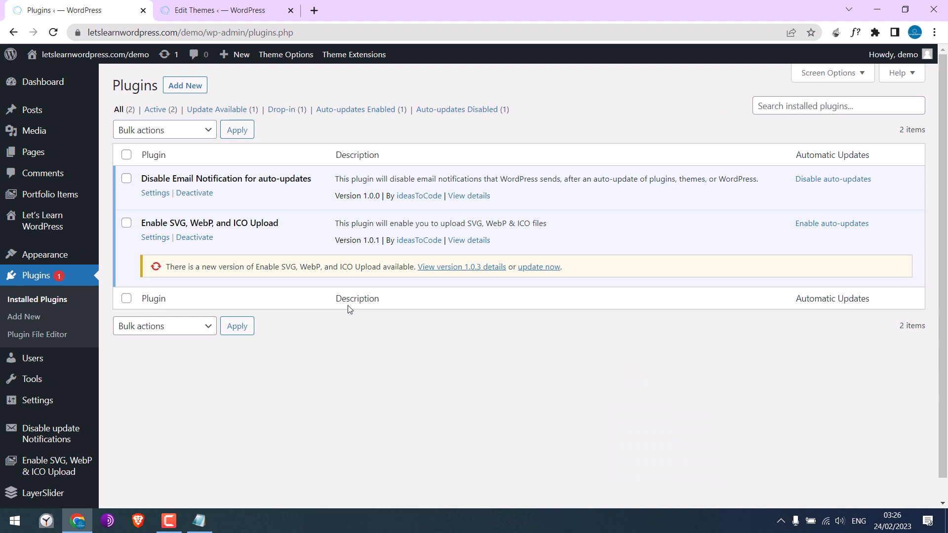
pyautogui.moveTo(271, 271)
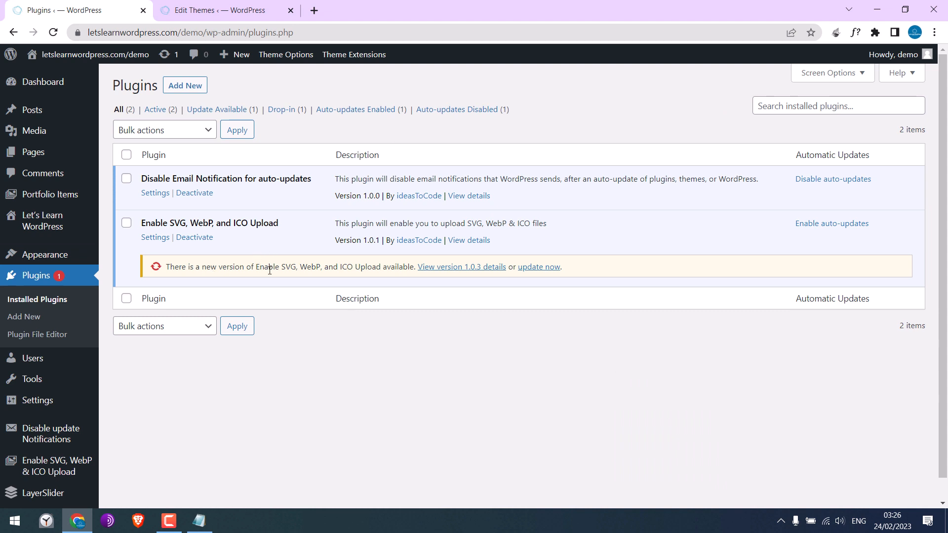
pyautogui.moveTo(660, 283)
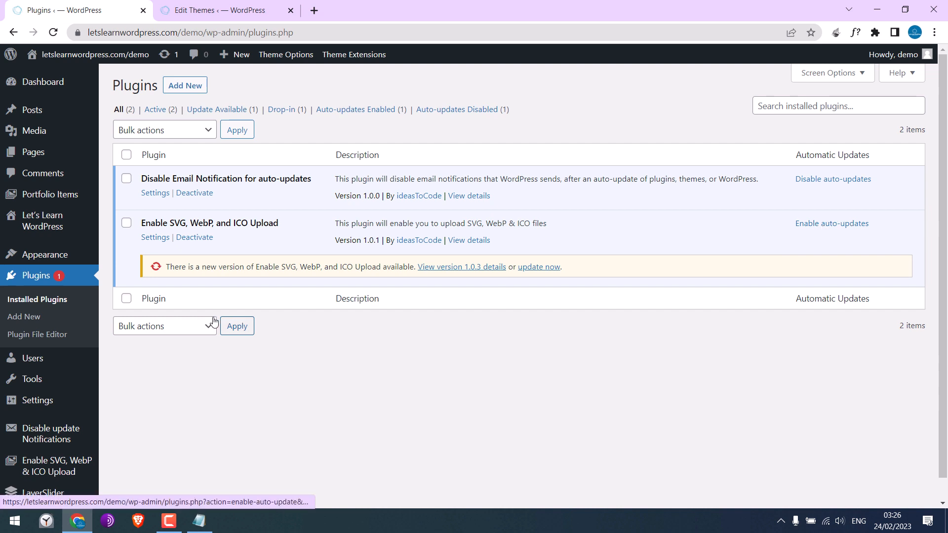
pyautogui.moveTo(54, 282)
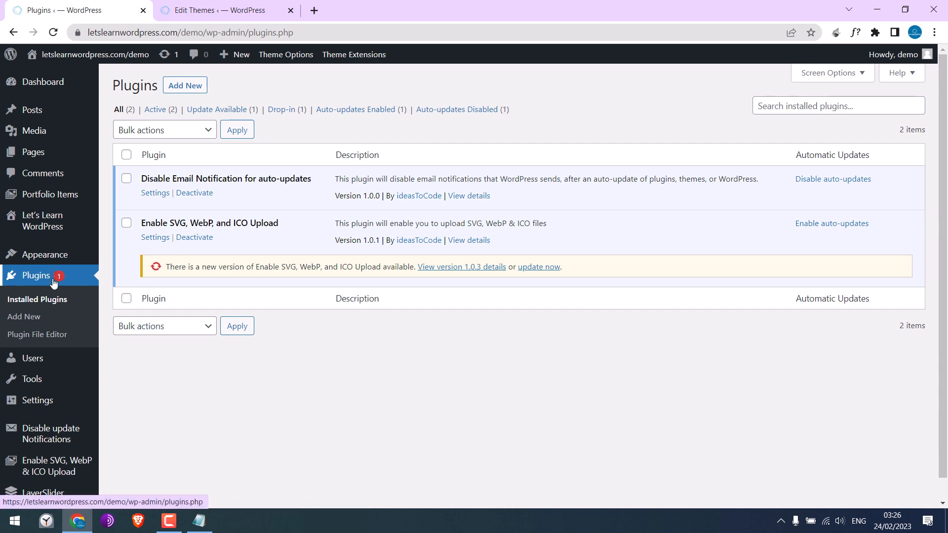
pyautogui.click(52, 31)
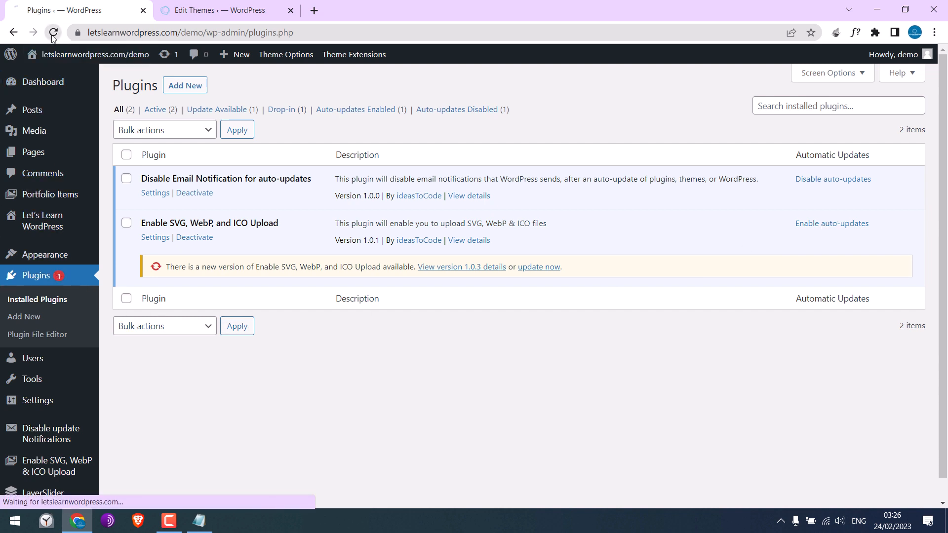
pyautogui.click(52, 32)
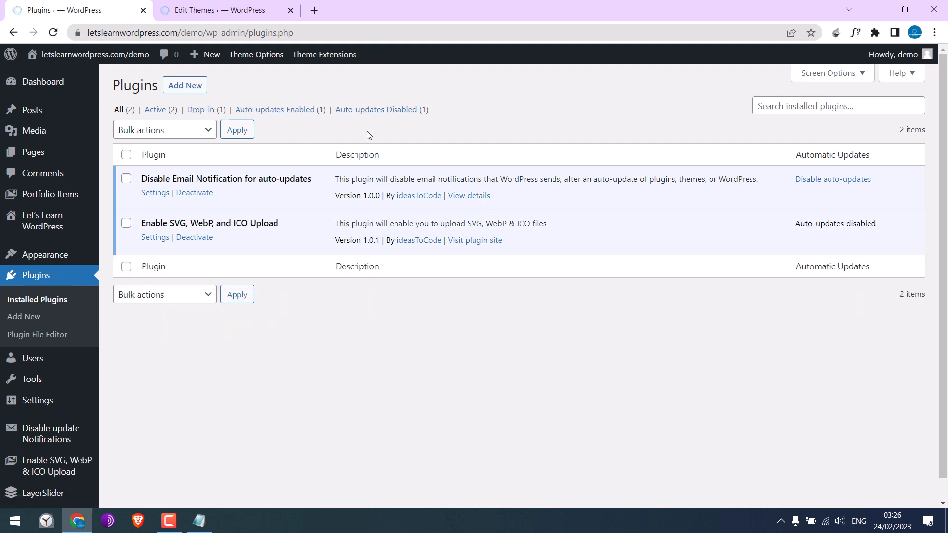
pyautogui.doubleClick(835, 223)
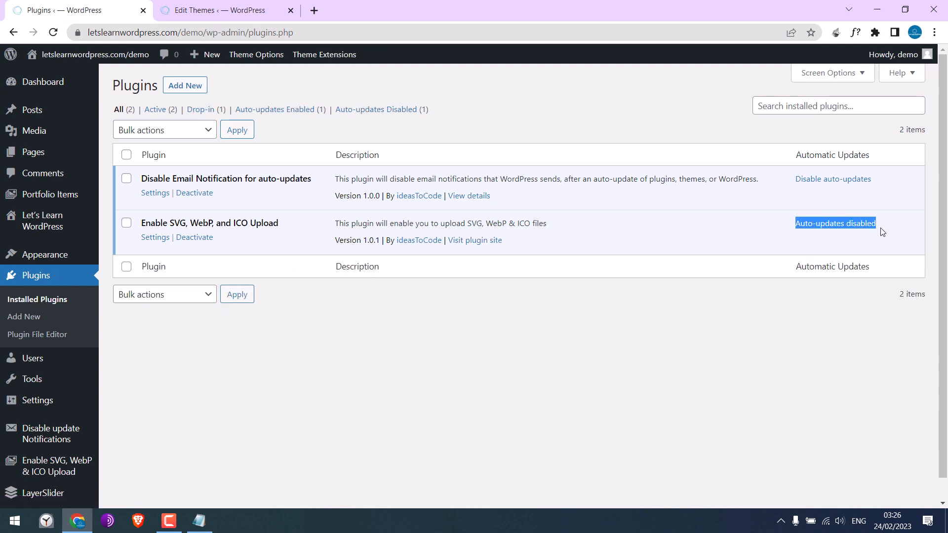
pyautogui.moveTo(363, 248)
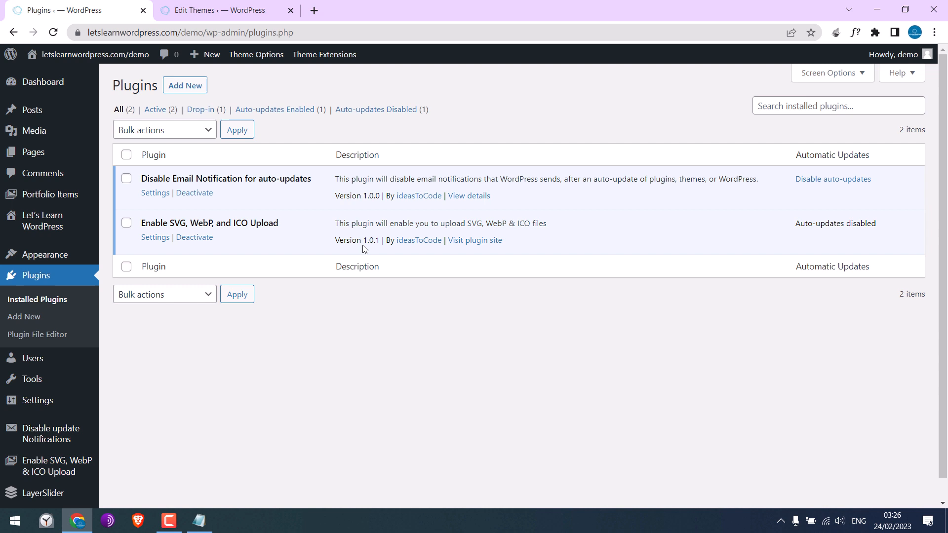
pyautogui.doubleClick(356, 240)
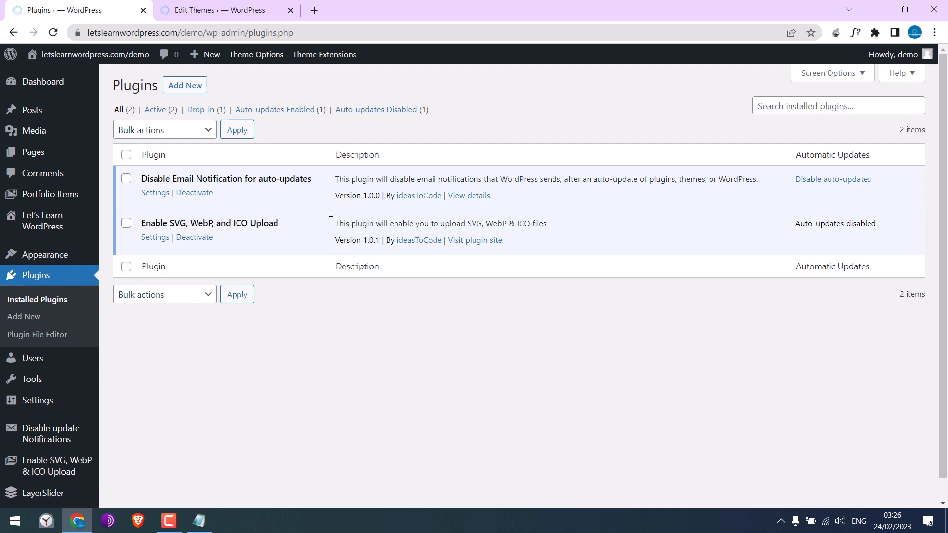
pyautogui.click(217, 9)
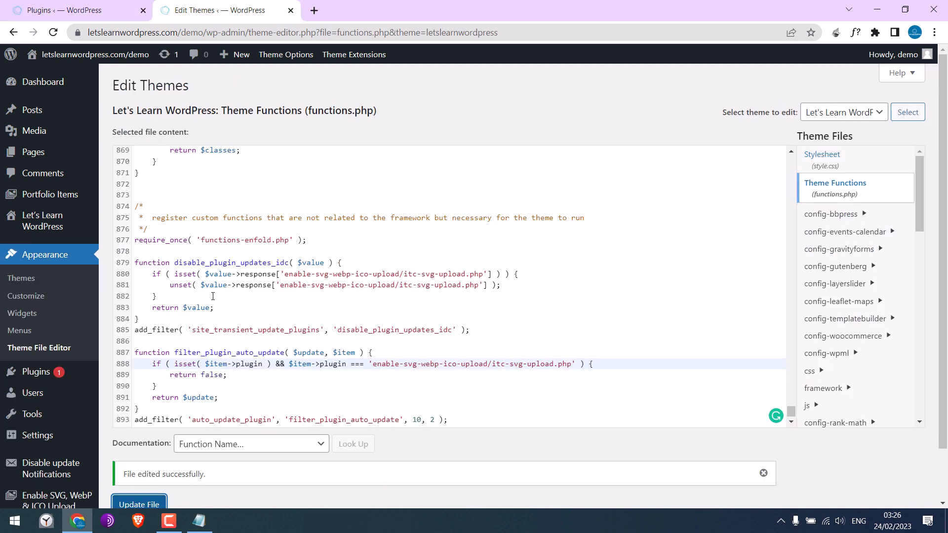
# Step: Remove the filter_plugin_auto_update function from functions.php and update the file
pyautogui.scroll(-3)
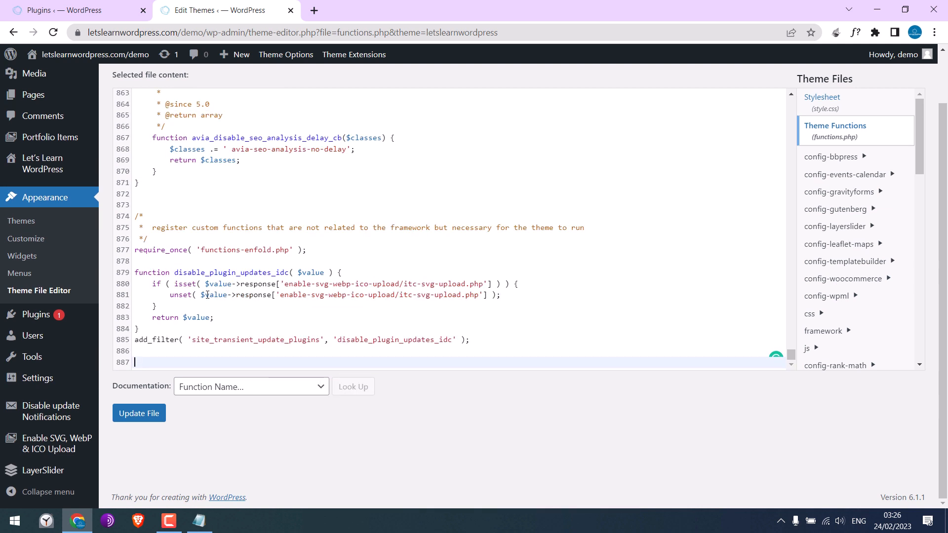
pyautogui.click(138, 413)
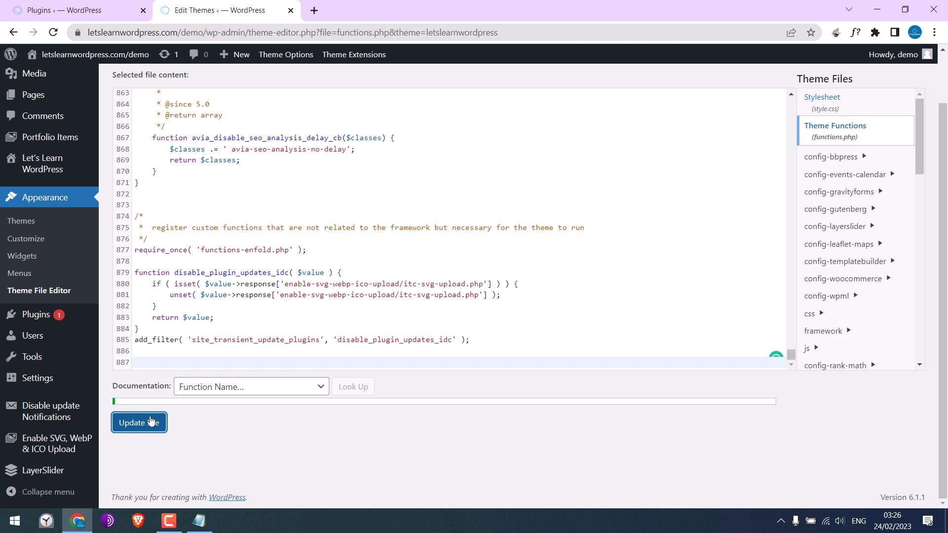
pyautogui.rightClick(35, 314)
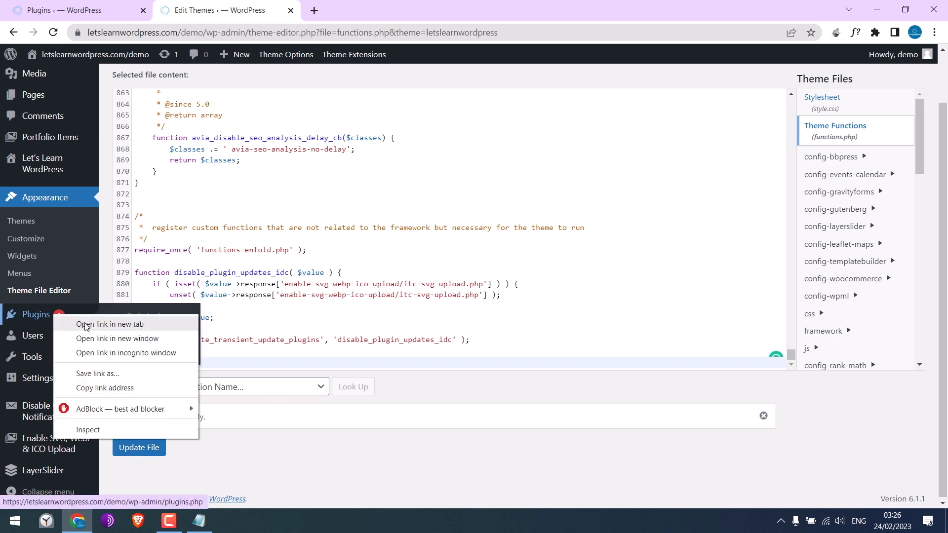
# Step: Open Plugins in a new tab and check the Enable SVG row shows no update or auto-update status
pyautogui.click(109, 324)
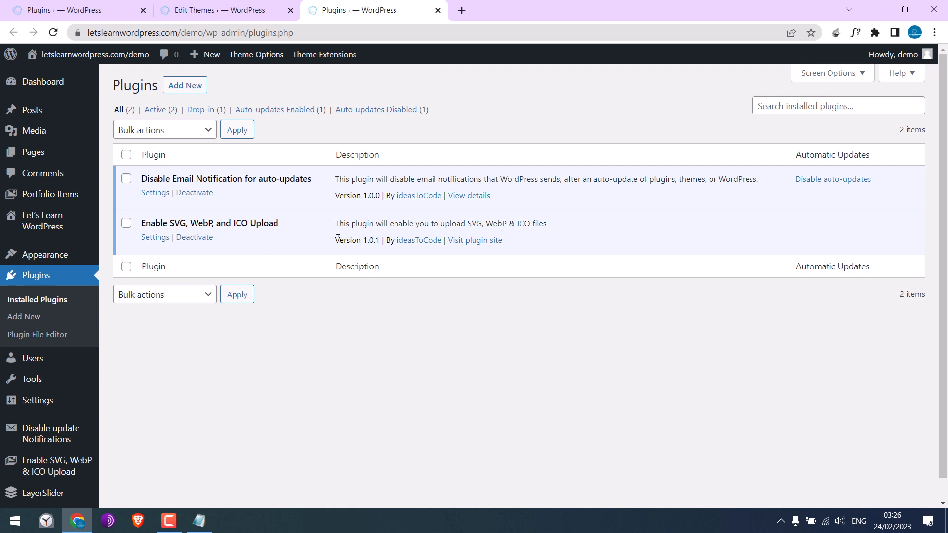
pyautogui.doubleClick(357, 240)
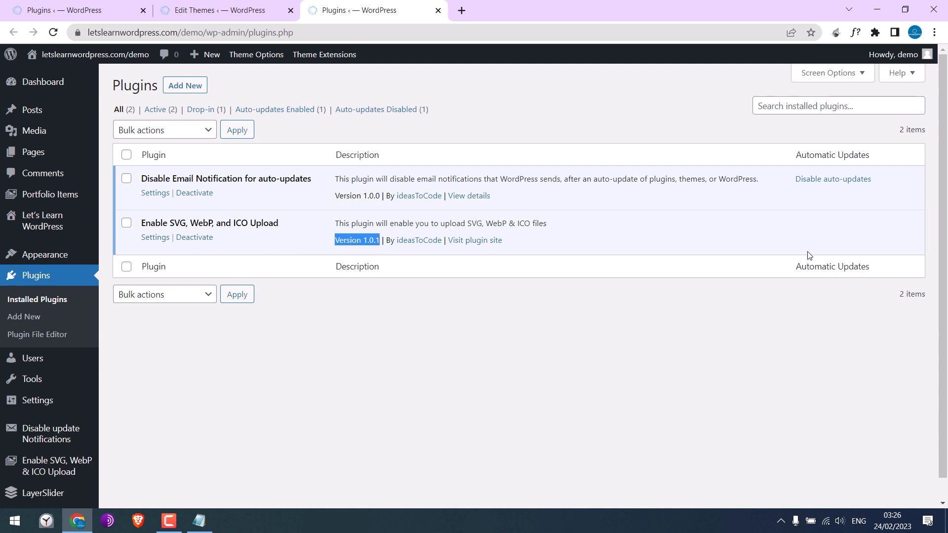
pyautogui.moveTo(233, 72)
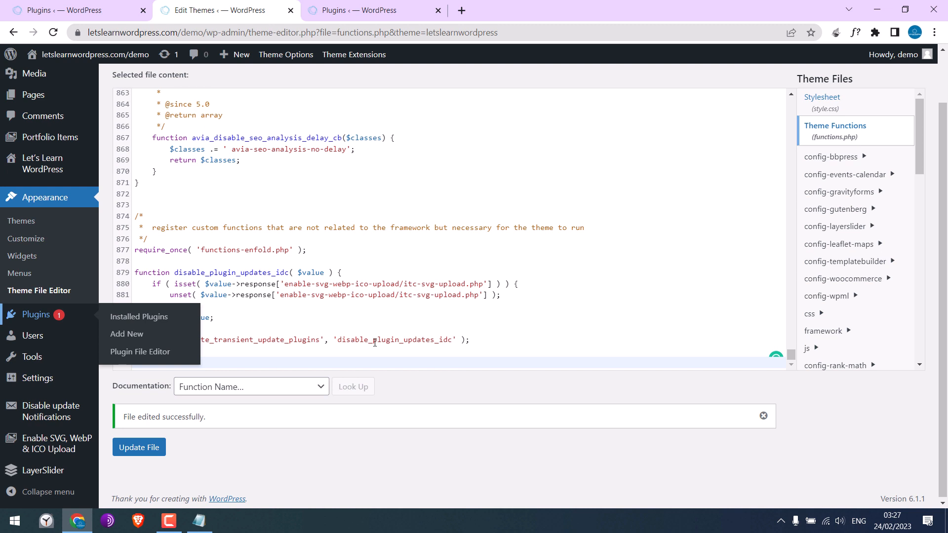
# Step: Save functions.php with the auto-update function restored and check the Plugins list
pyautogui.click(300, 268)
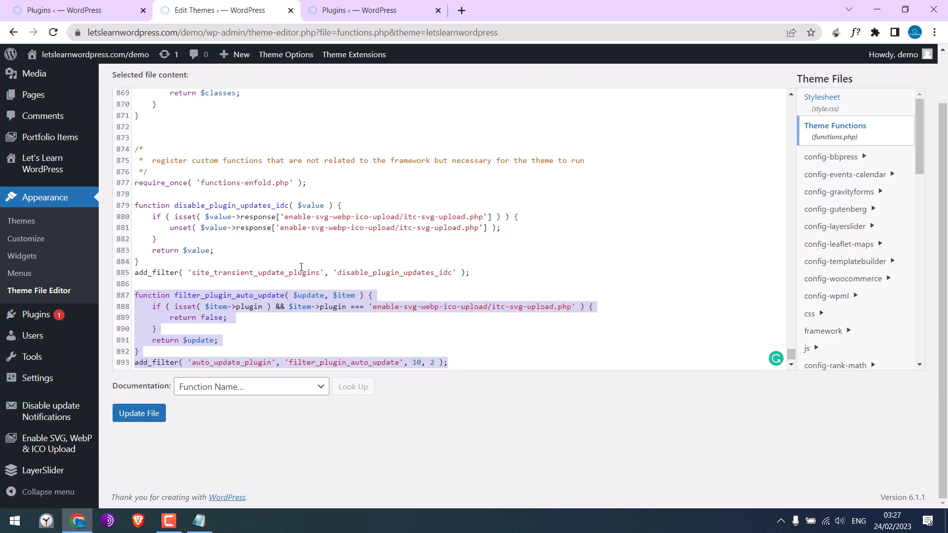
pyautogui.click(138, 413)
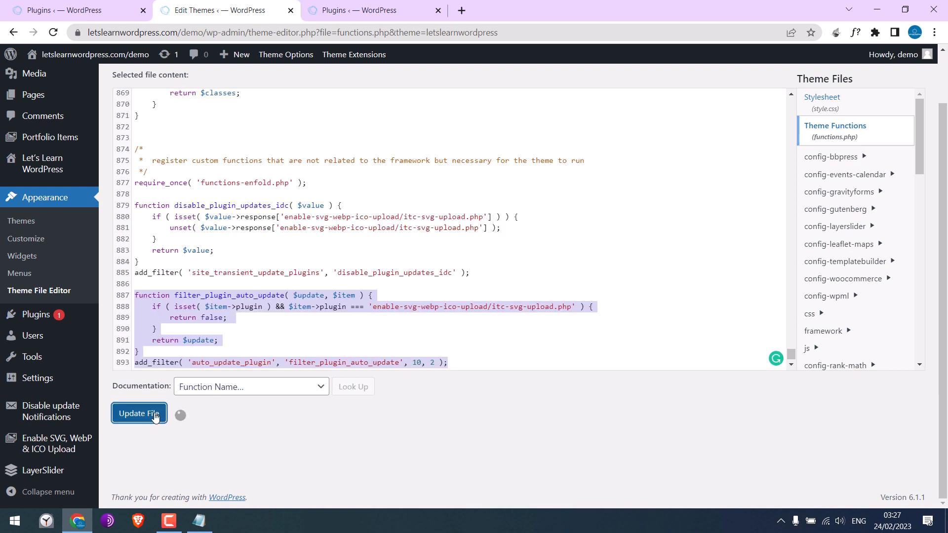
pyautogui.click(138, 414)
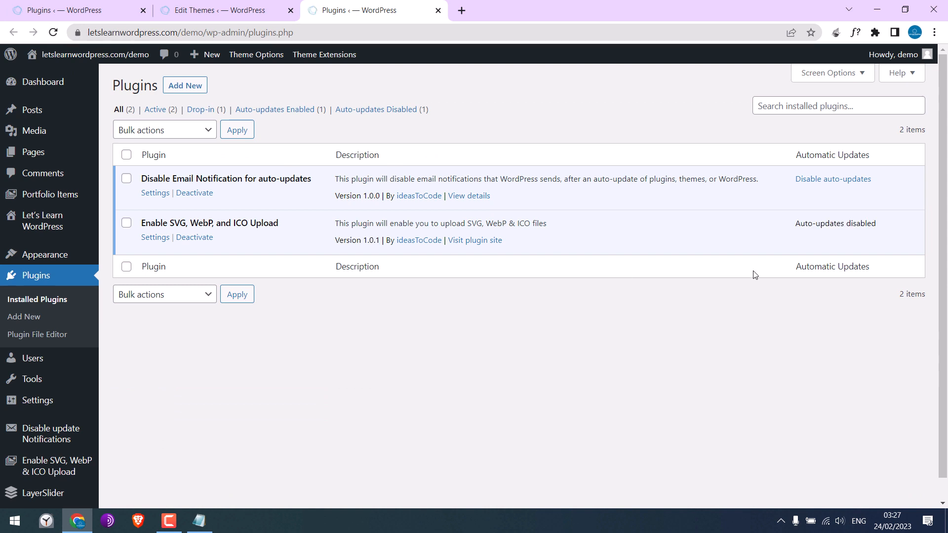
pyautogui.moveTo(257, 222)
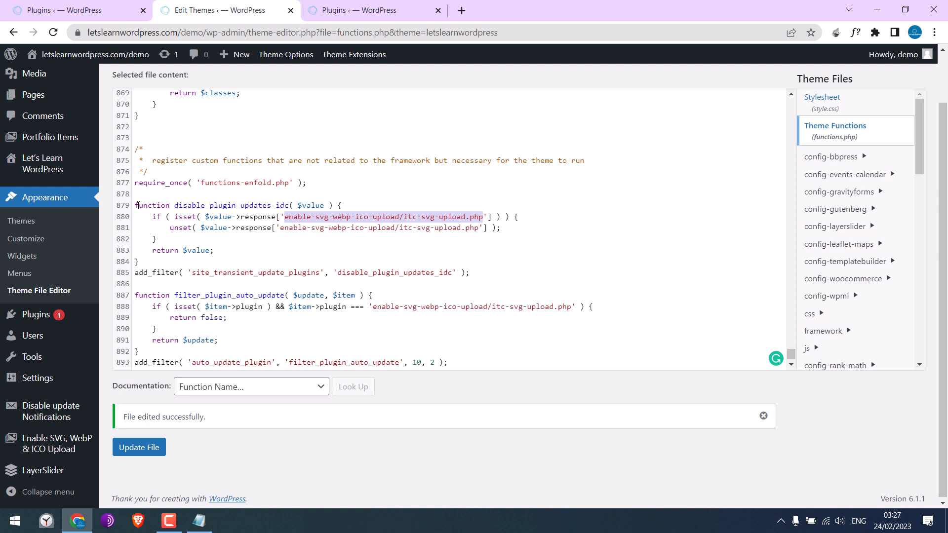
# Step: Delete both update-blocking functions and save functions.php so Enable SVG's 1.0.3 update returns
pyautogui.scroll(3)
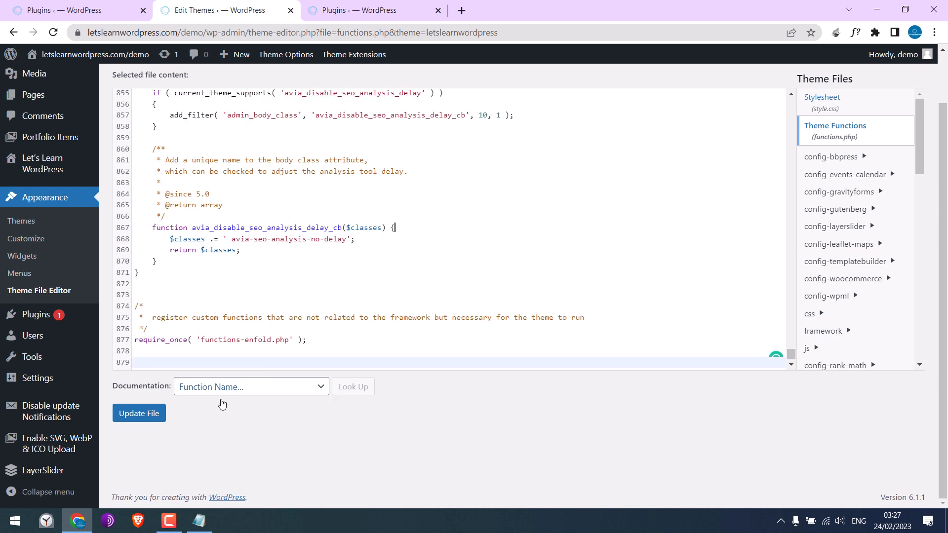
pyautogui.click(138, 413)
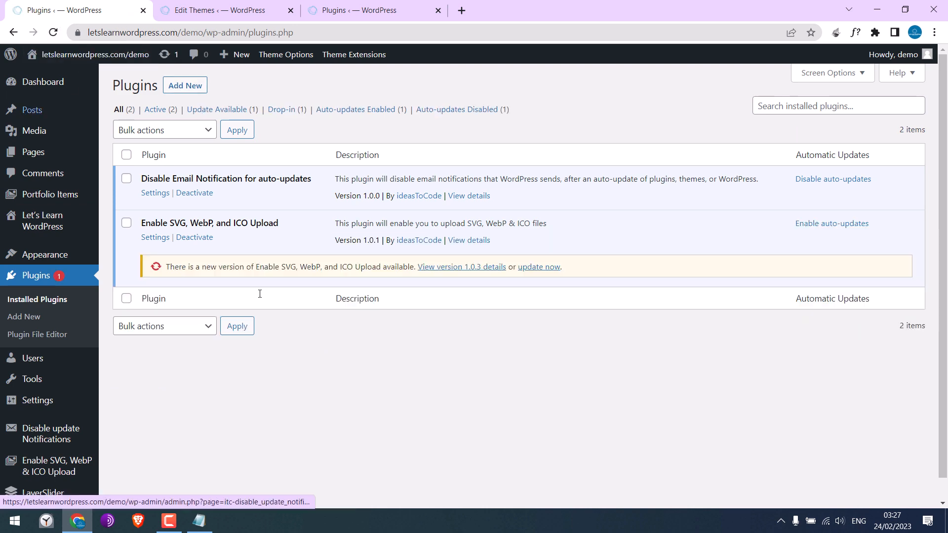
pyautogui.moveTo(424, 336)
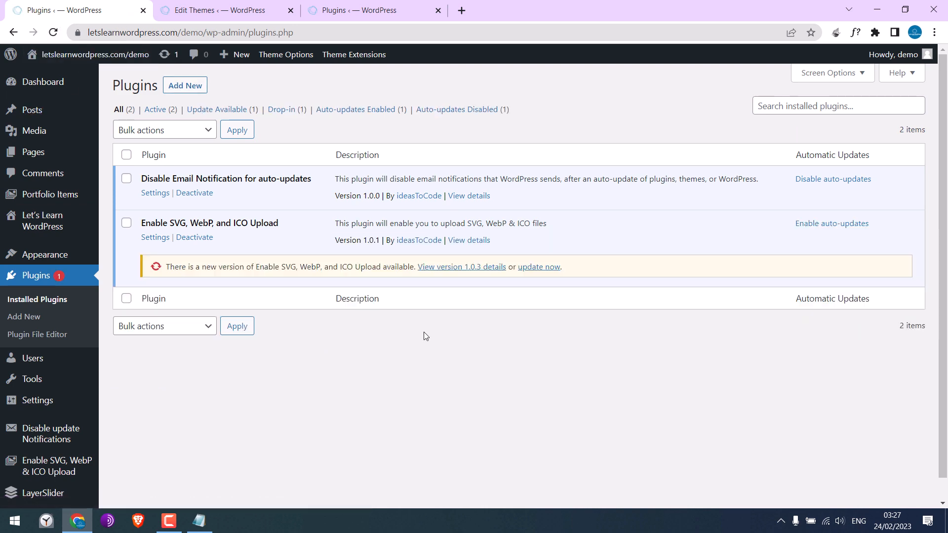